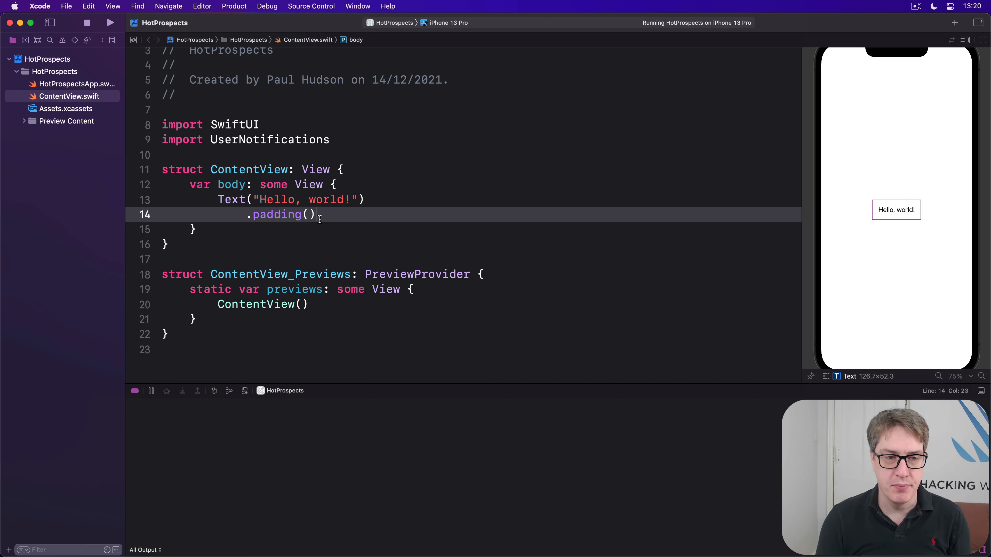
left_click(312, 200)
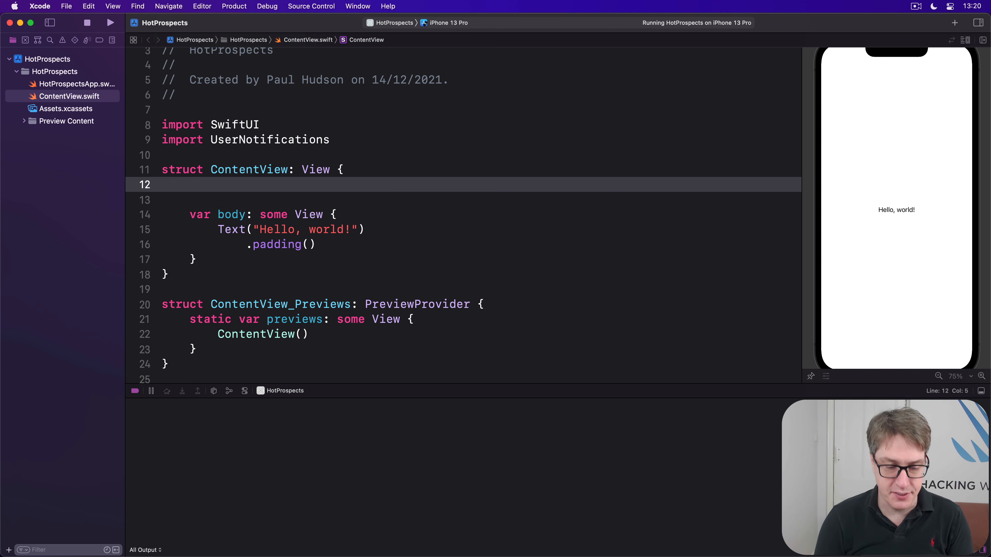
type("@State priv")
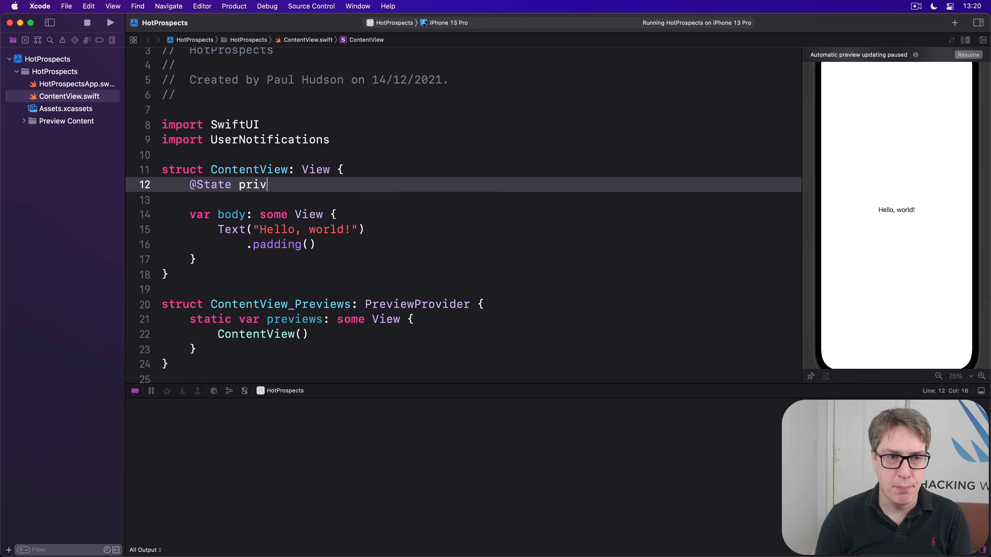
type("ate var backgroundColor = Color.")
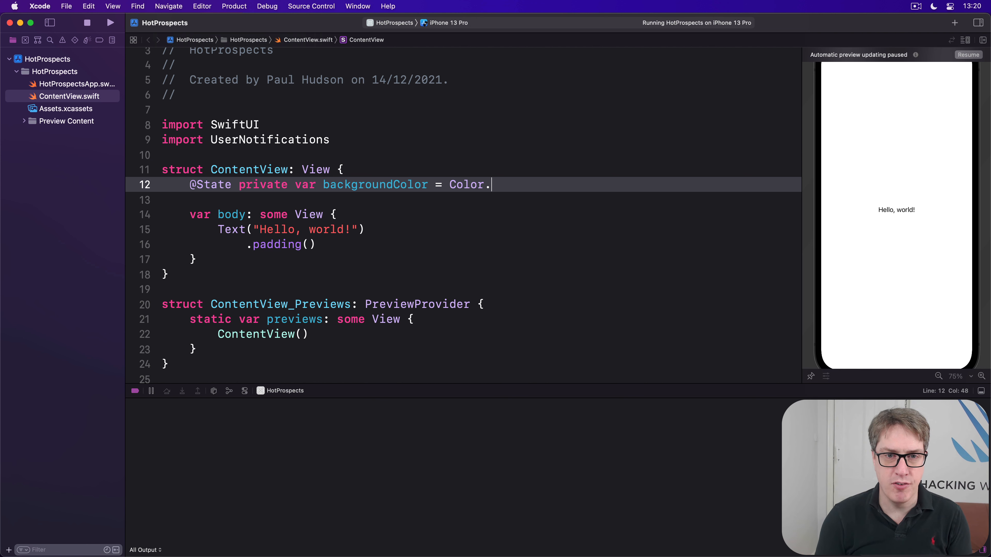
Step: Default backgroundColor to red and wrap padded 'Hello, world!' in a VStack with that background
type("red")
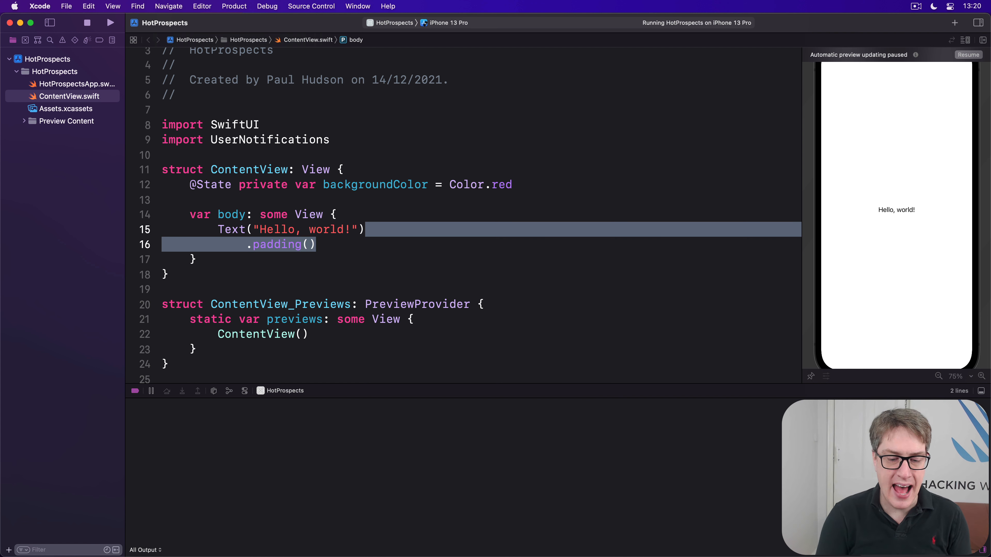
type("VStack {")
type("Text(")
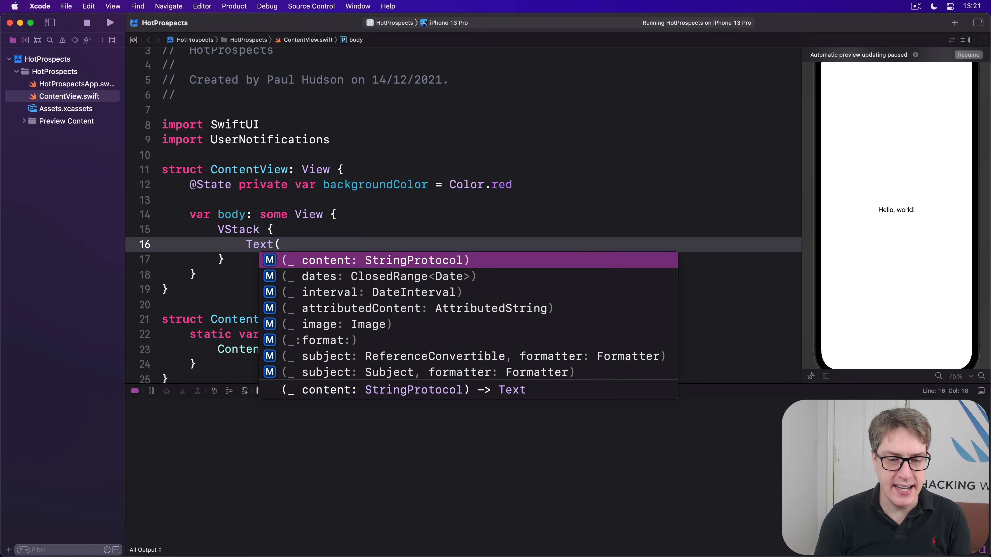
type("\"Hello, world!\")")
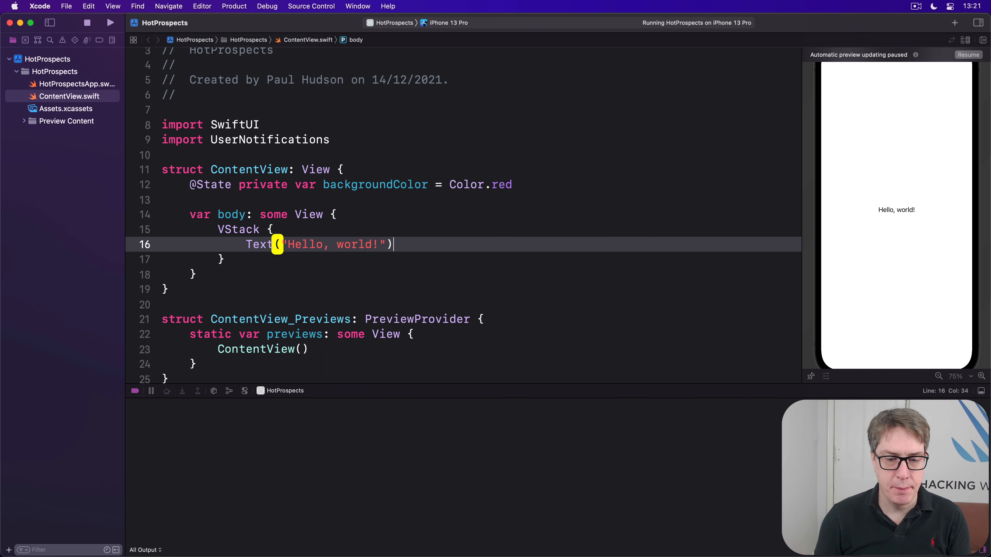
type(".padding()")
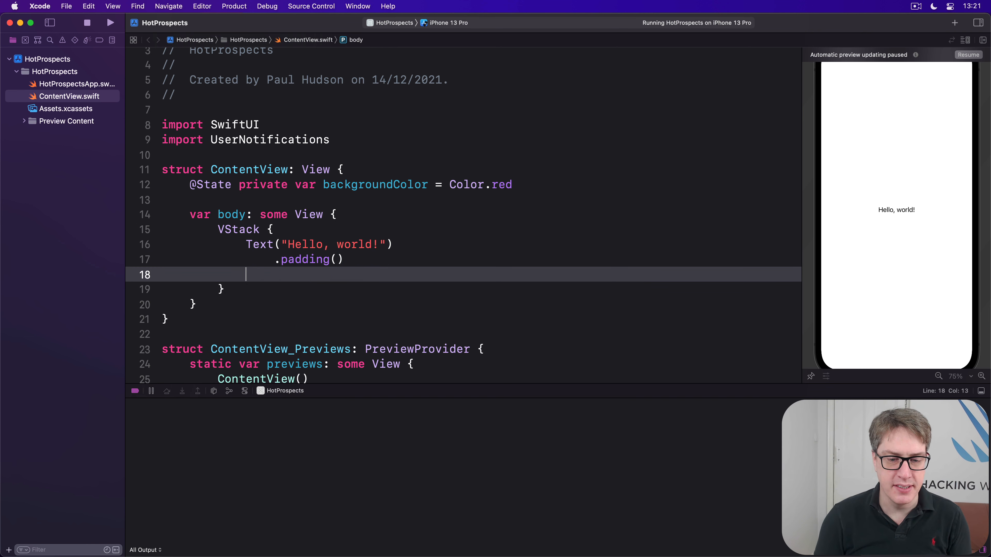
type(".background(backgroundColor")
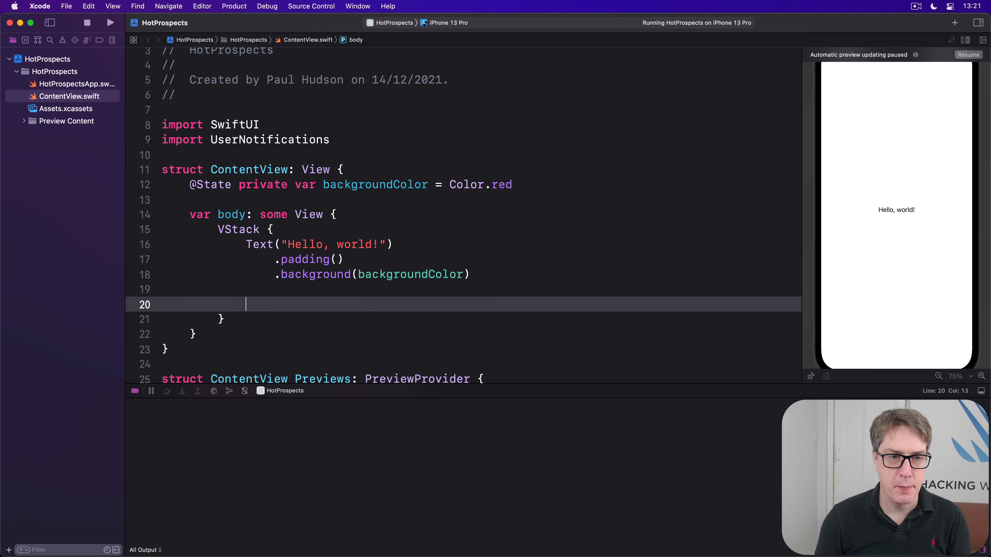
Step: Add a padded Text('Change Color') below and begin its contextMenu modifier
type("Text")
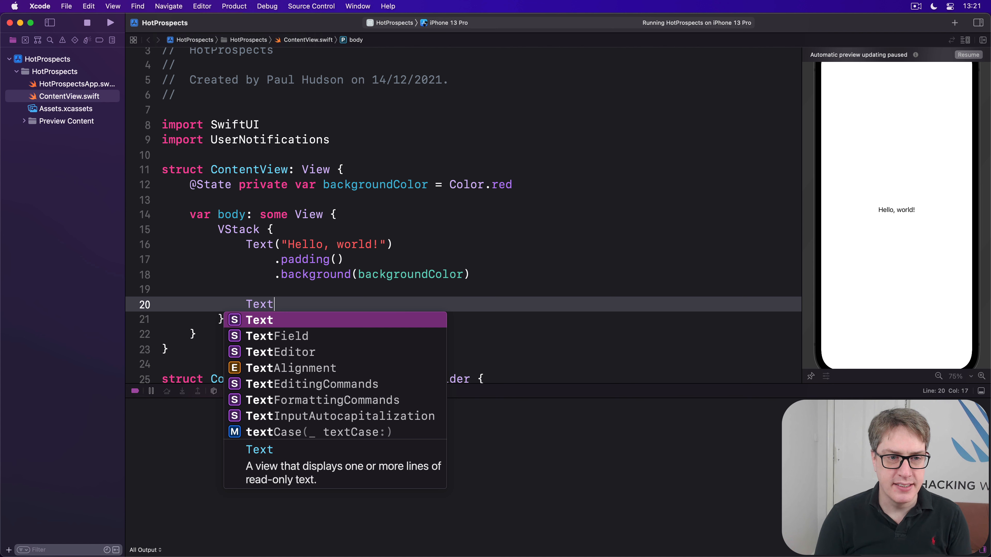
type("(\"Change Color\"")
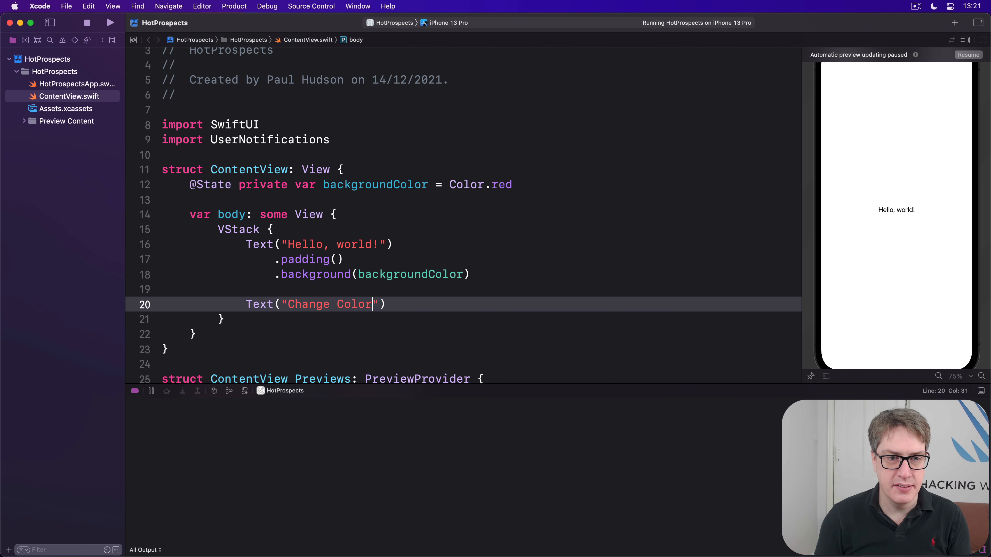
type(".paddin")
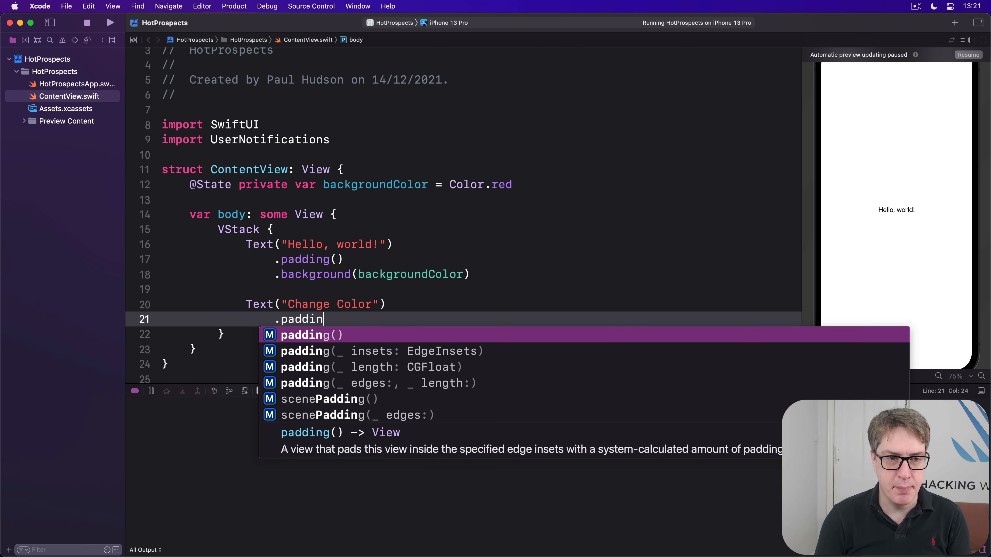
type("contextMenu {")
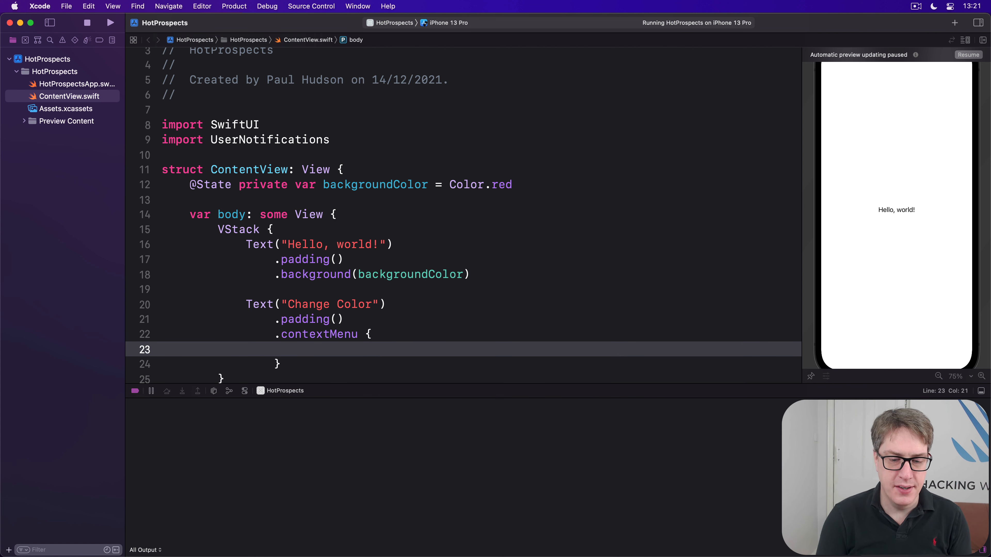
Step: Add Red and Green context-menu buttons setting backgroundColor to .red and .green
type("Button(\"Red")
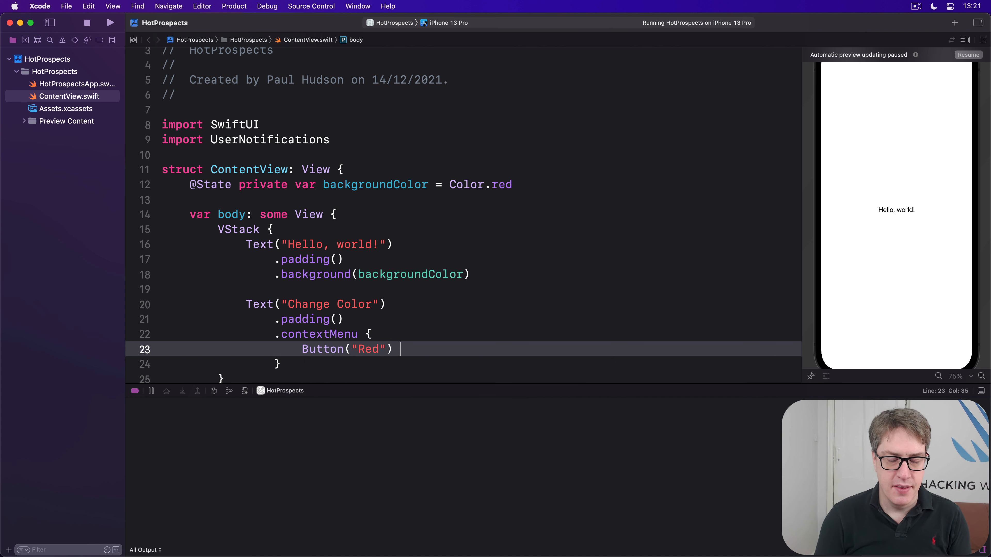
type("{")
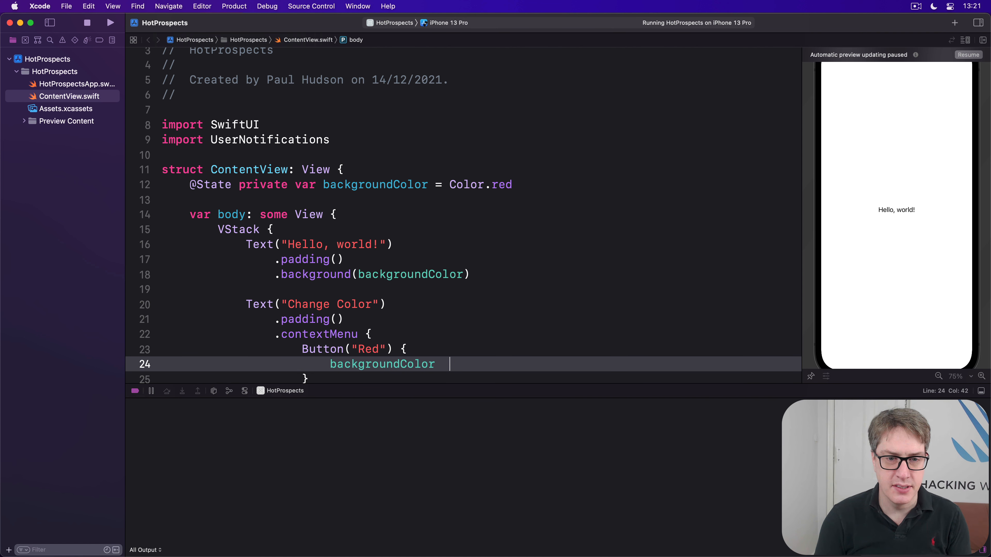
type("= .red")
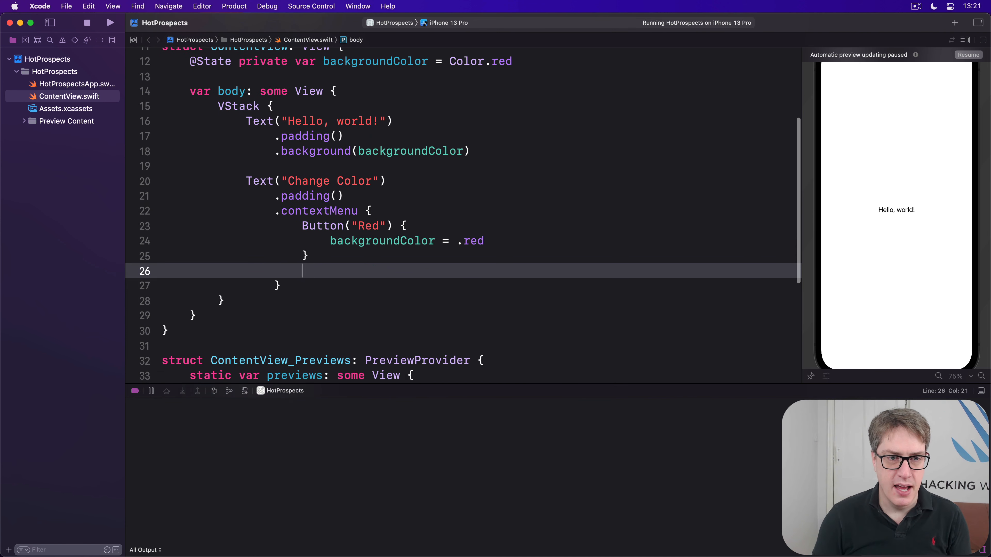
type("Button(\"Green\") {")
type("backgroundColor")
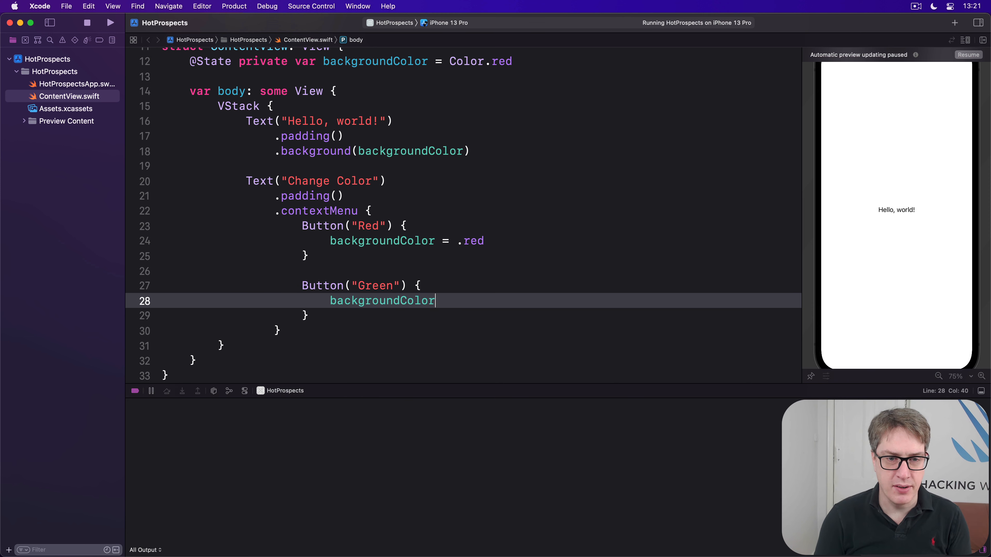
type("= .blue")
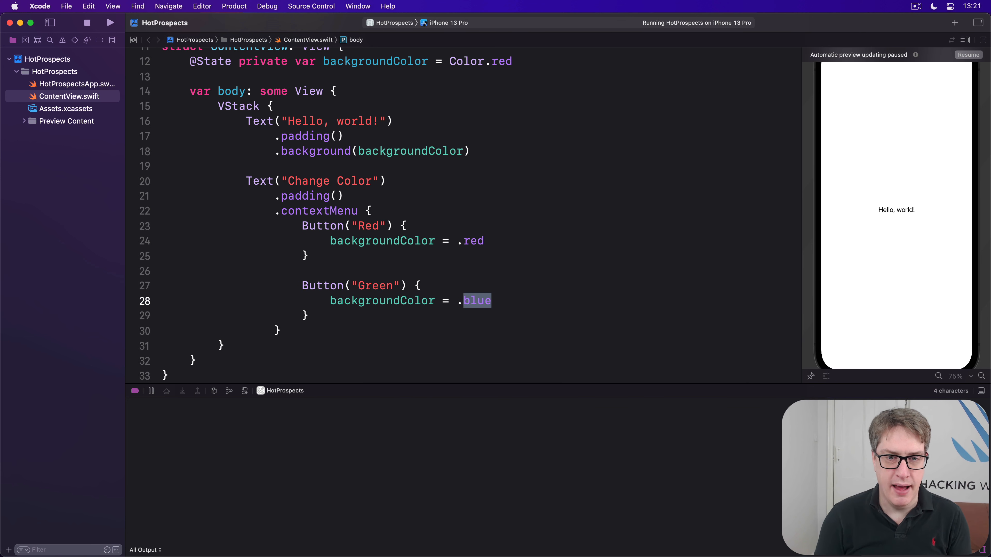
type("green")
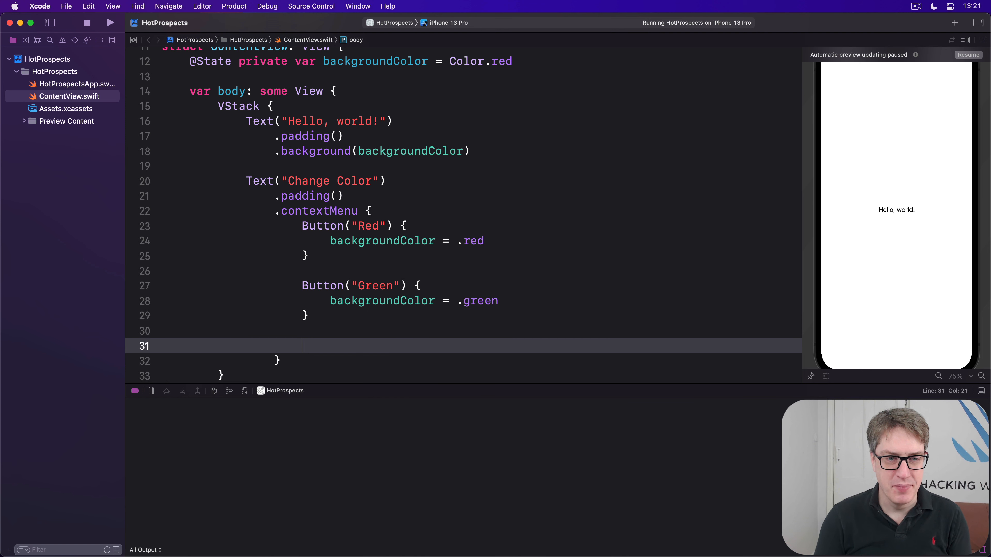
Step: Add a Blue button setting backgroundColor to .blue
type("Button(\"Blue\")")
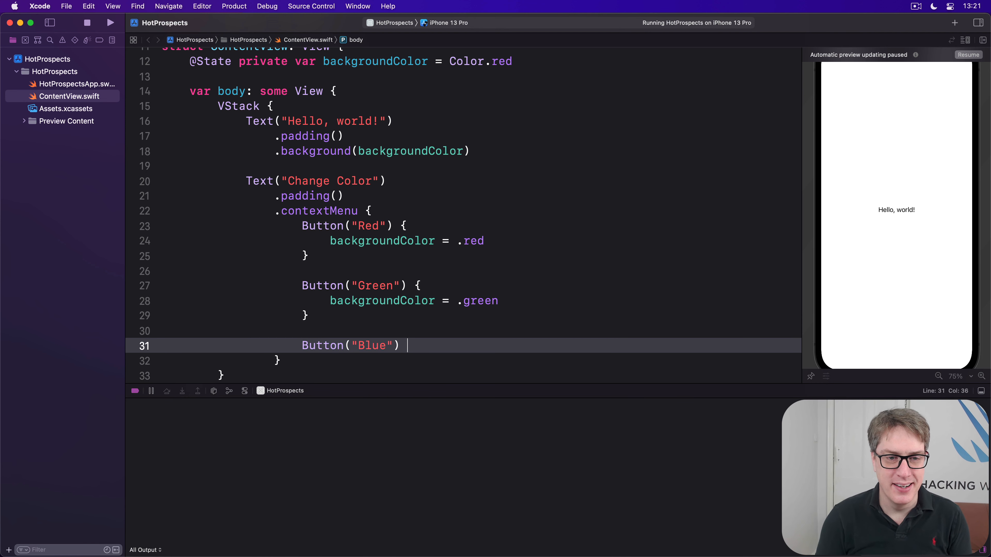
type("backgroundColor = /b")
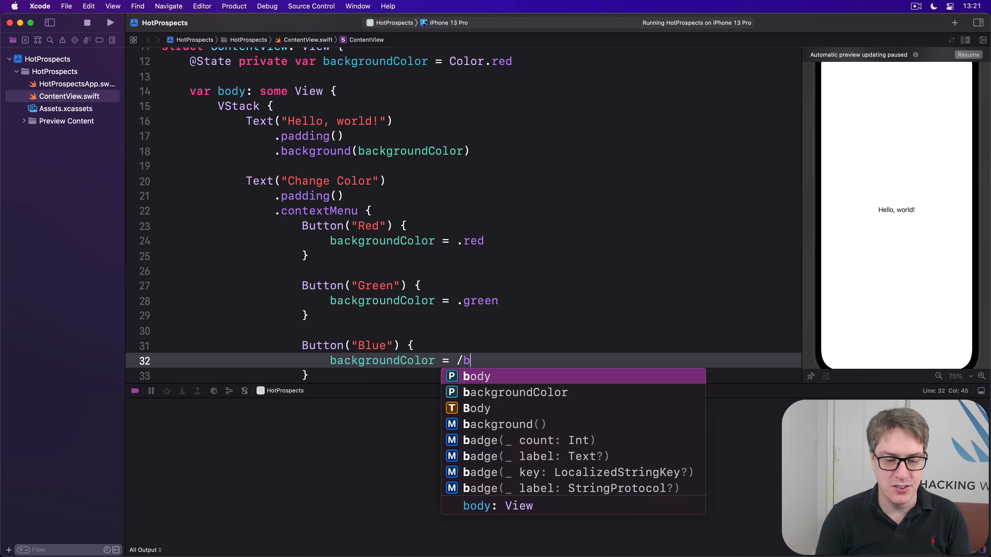
type("lue")
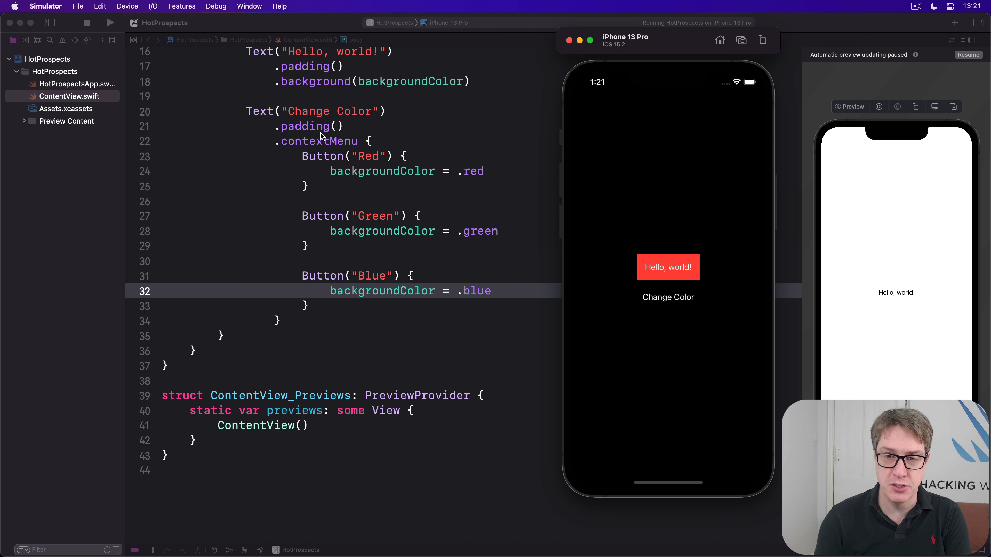
mouse_move(669, 305)
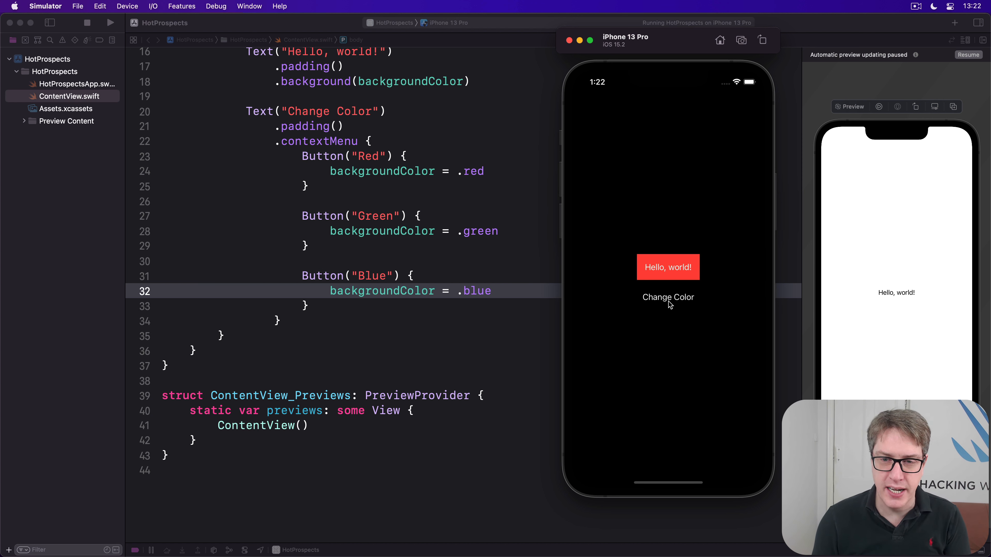
Step: Long-press Change Color, pick Blue to recolor Hello, world!, then reopen the menu
left_click(668, 298)
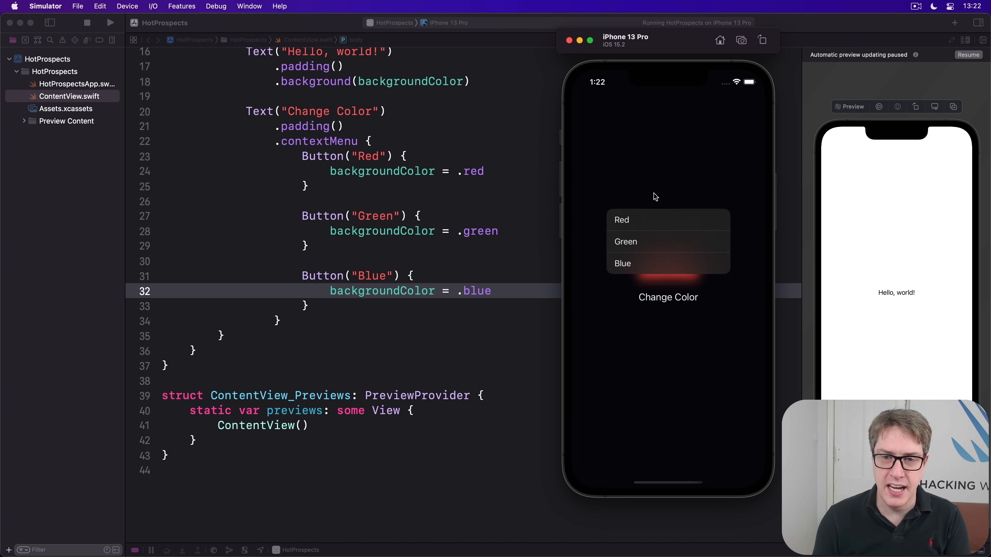
left_click(625, 242)
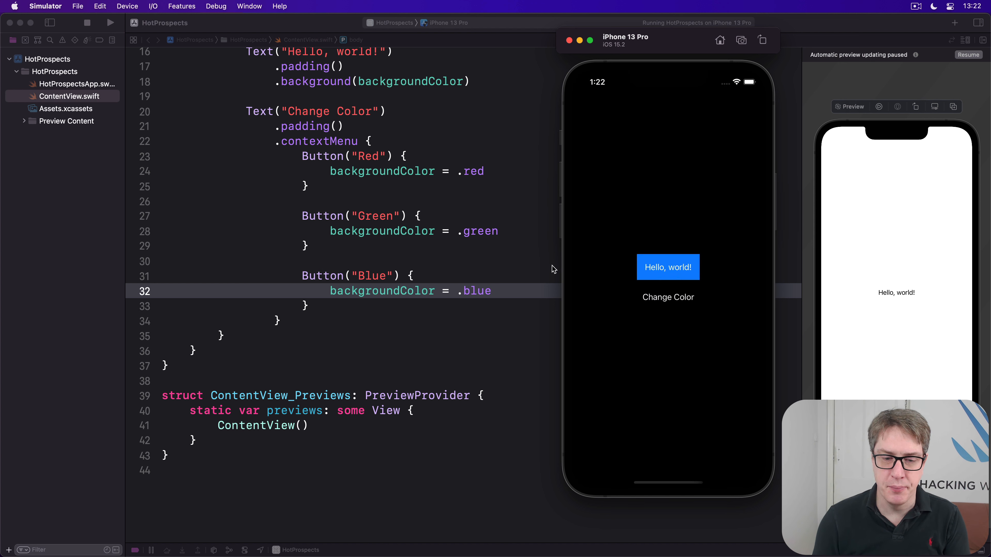
mouse_move(506, 269)
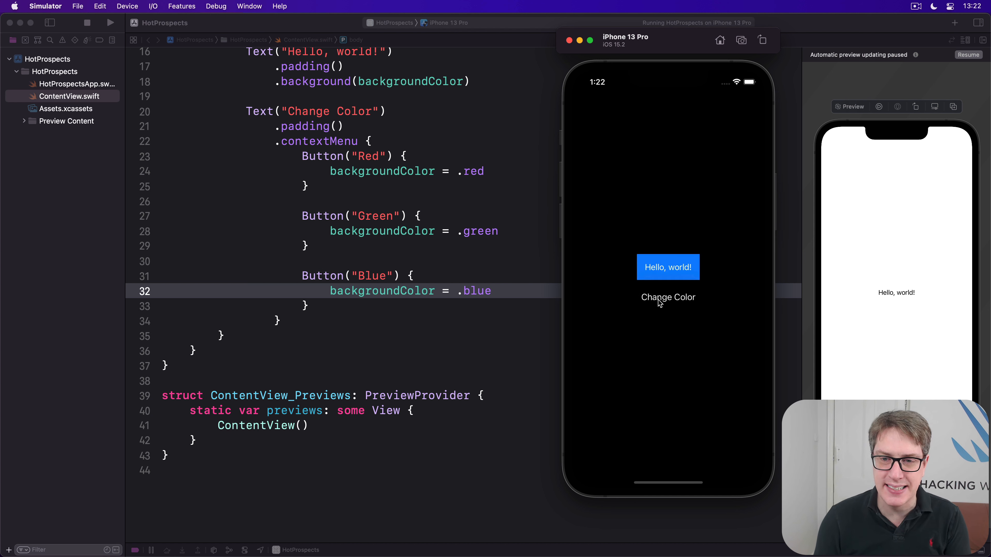
left_click(668, 297)
type("Button")
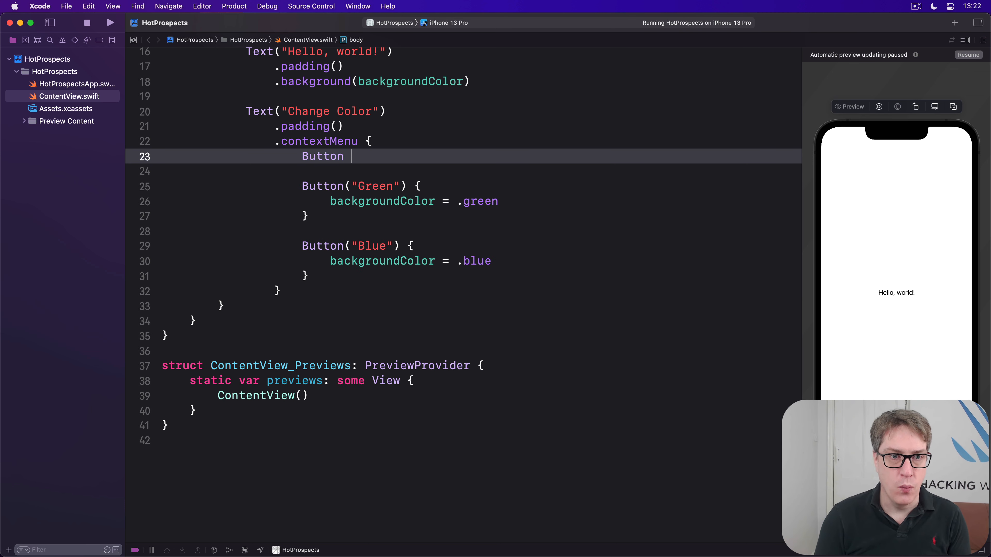
Step: Rewrite Red as Label('Red', systemImage: 'checkmark.circle.fill') with red foreground, then run the app
type("{ backgroundColor = ./")
type("Label(")
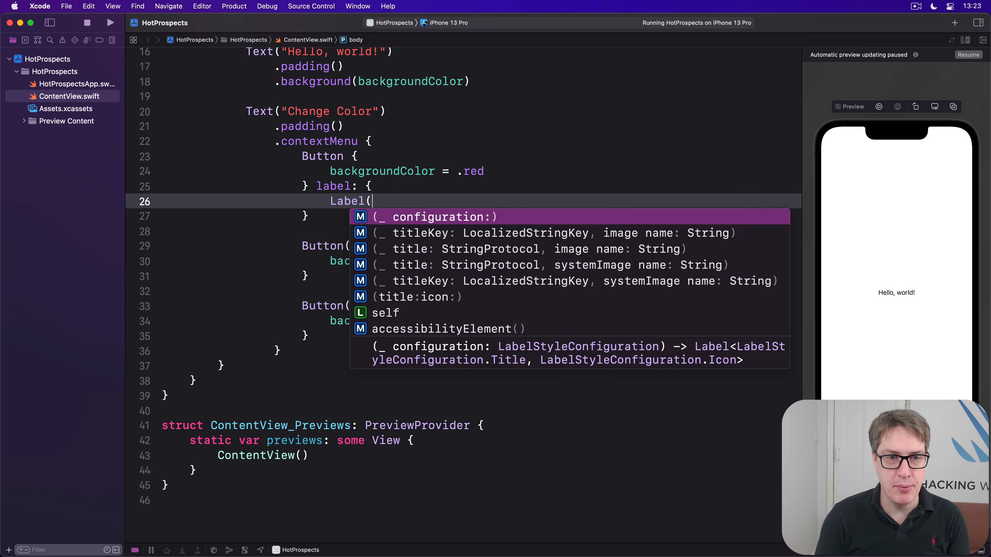
type("\"Red\", s)")
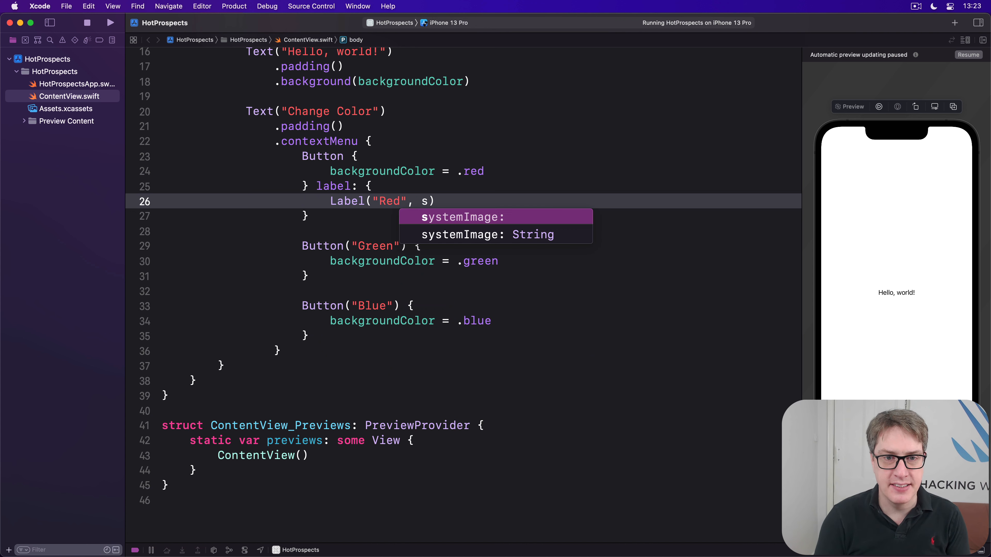
type("systemImage: \"checkmark.circle.fill")
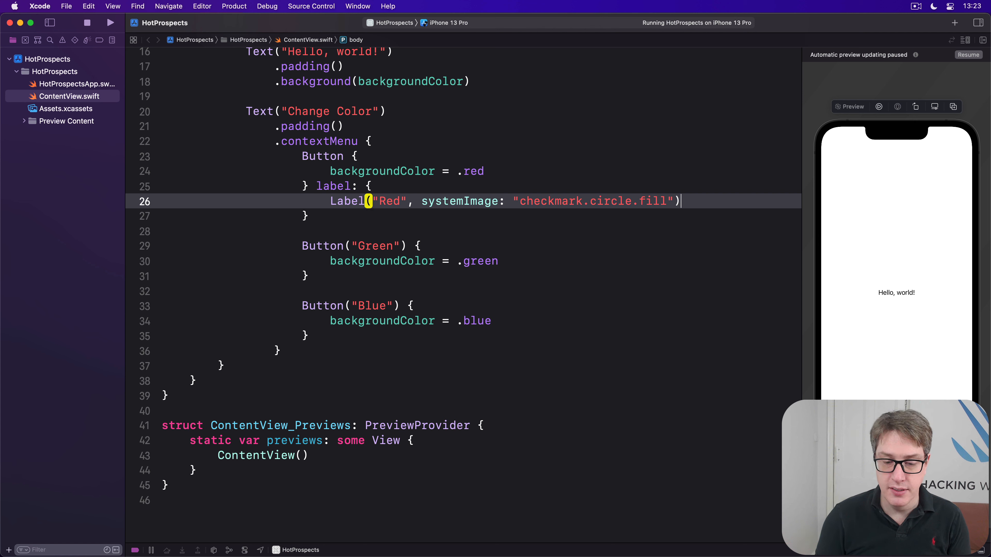
type(".foregroundColor(.red")
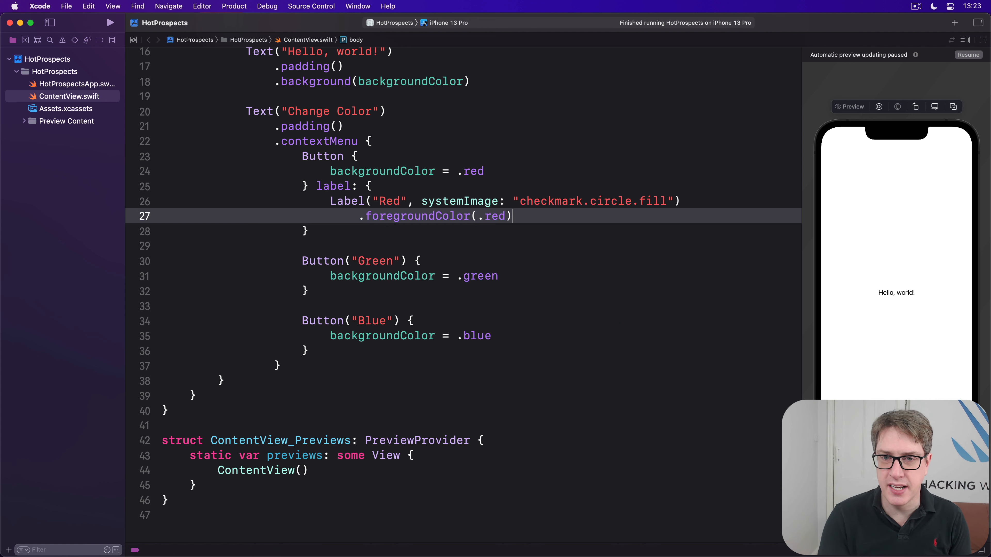
left_click(110, 23)
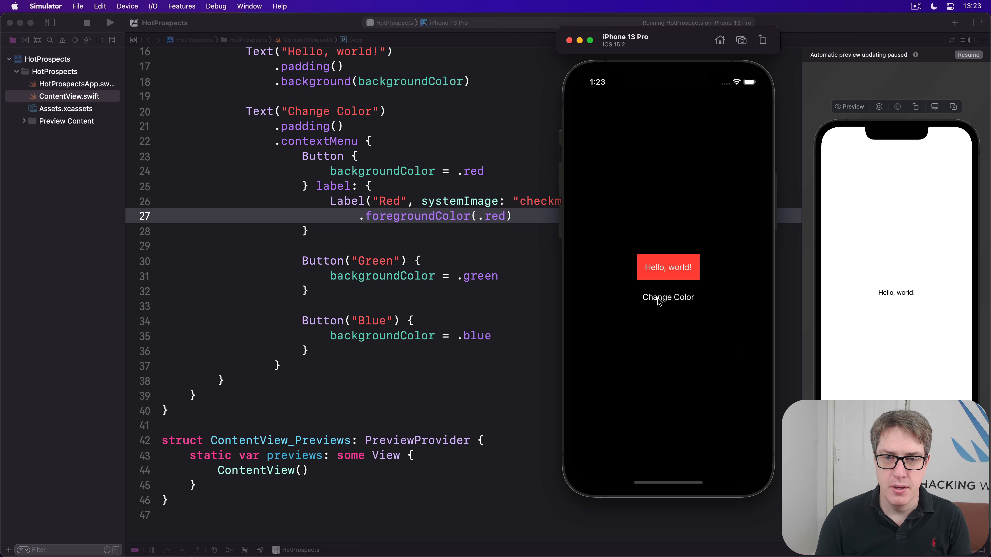
Step: Long-press Change Color to show the menu with Red carrying a checkmark icon
left_click(668, 297)
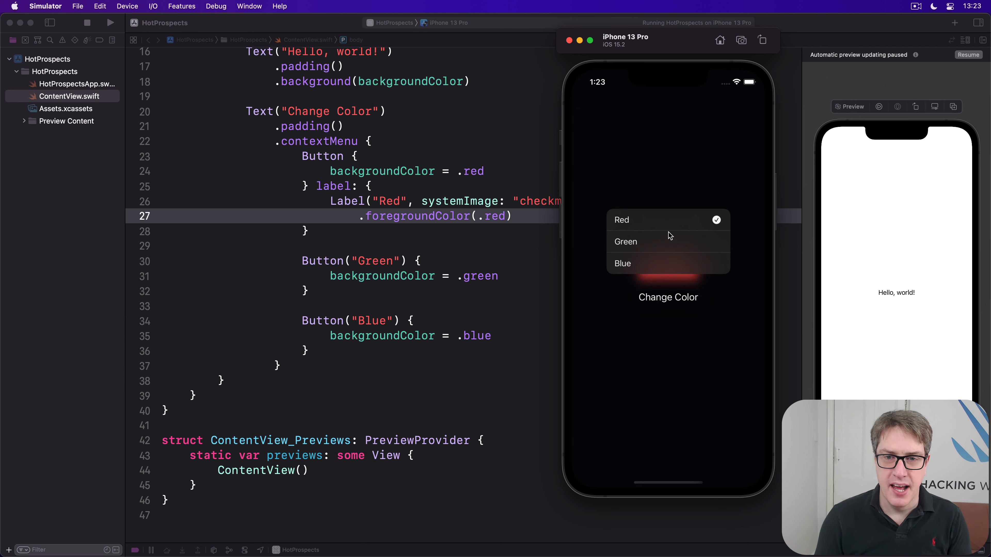
mouse_move(706, 220)
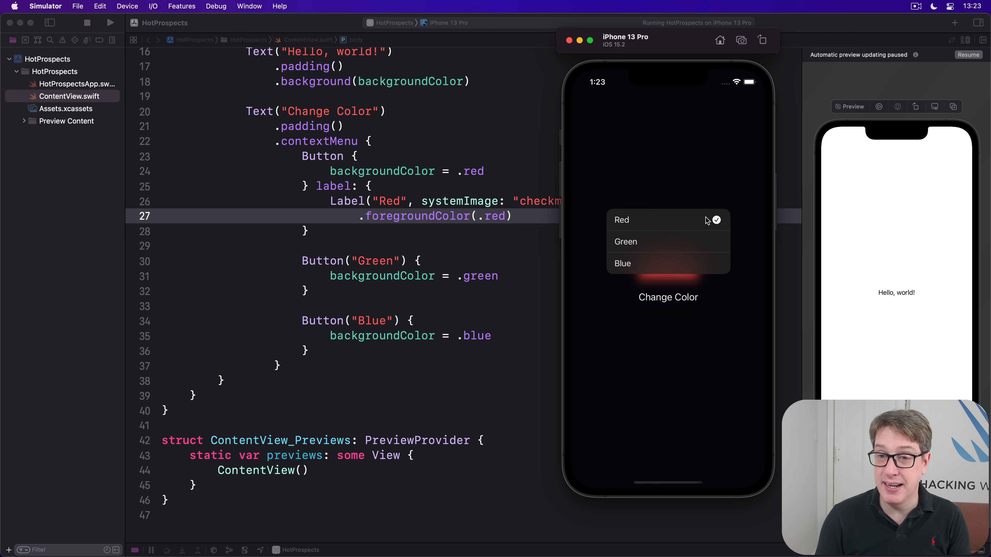
mouse_move(706, 220)
type("(role: ")
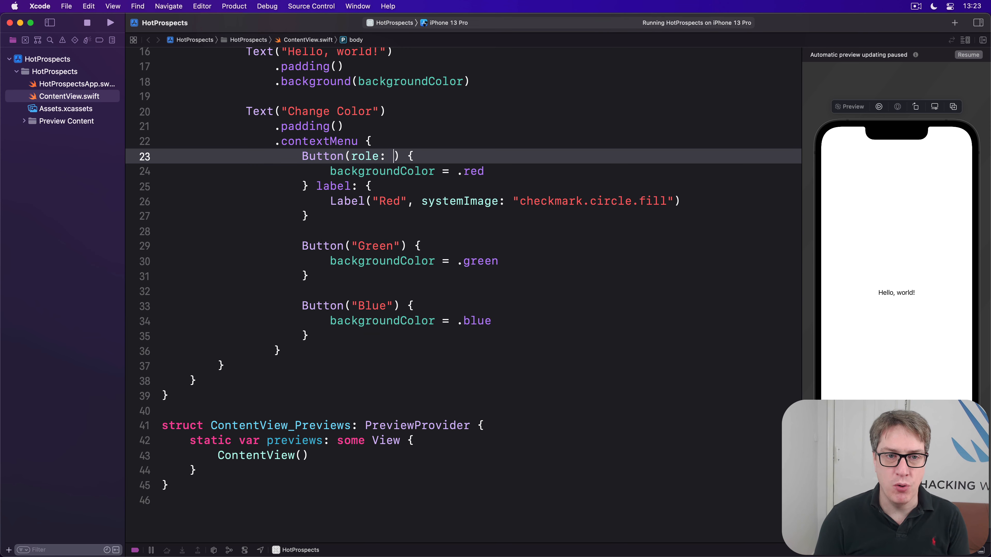
Step: Give the Red button role .destructive
type(".destructive")
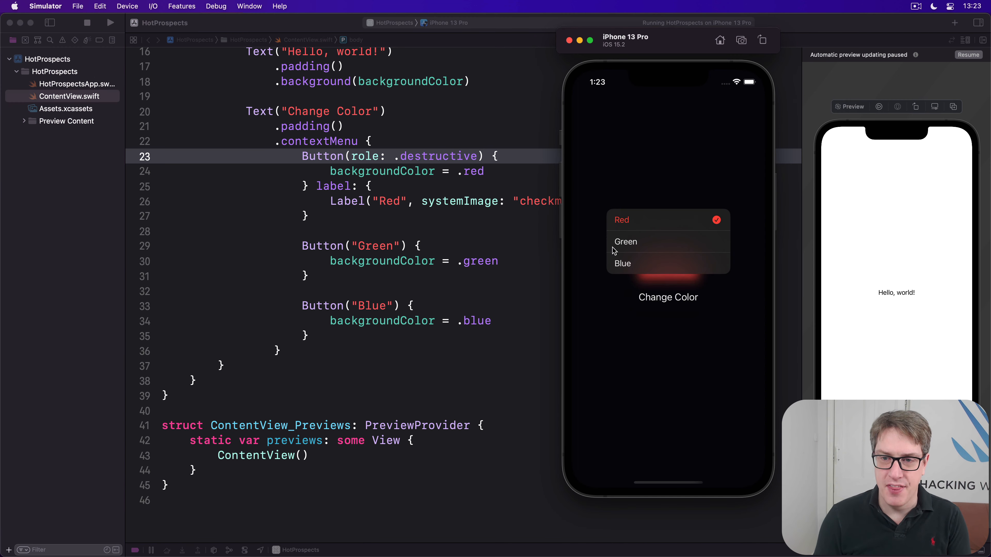
mouse_move(681, 219)
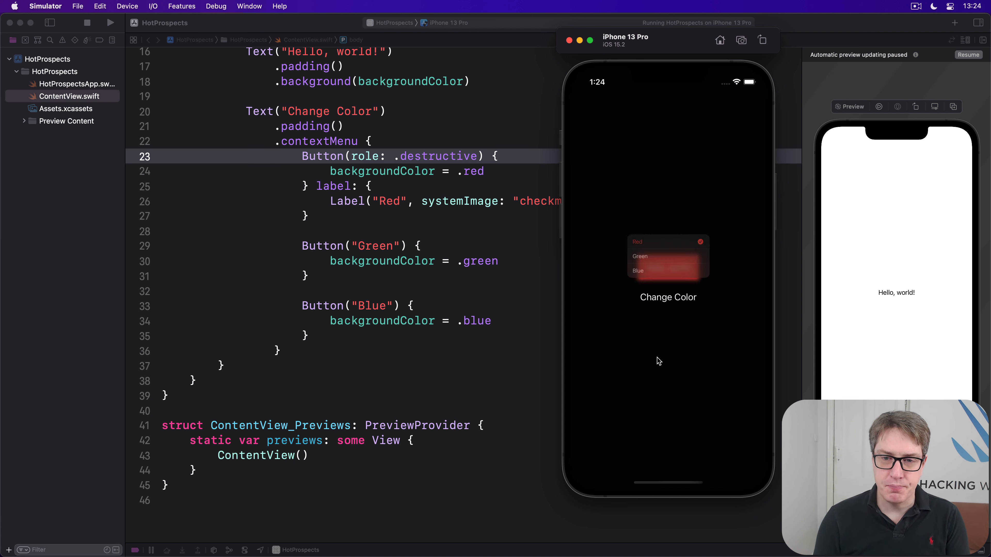
Step: Dismiss the Change Color menu after seeing Red shown in red with its checkmark
left_click(636, 242)
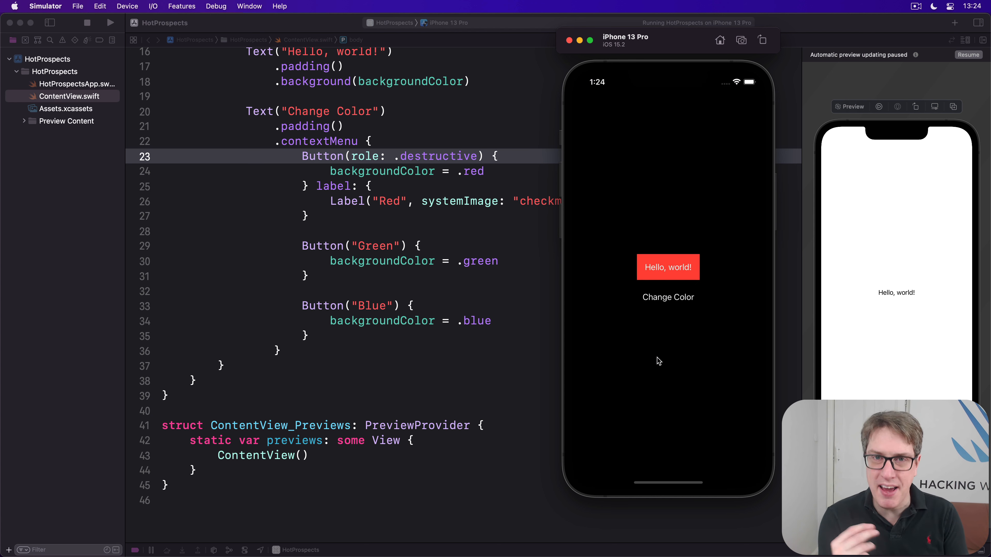